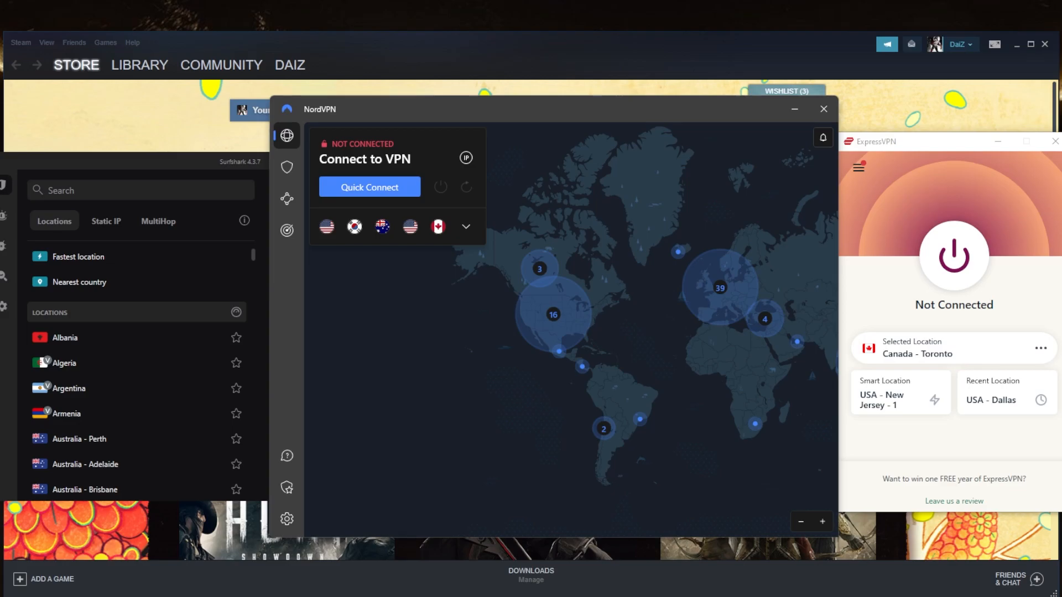
pyautogui.moveTo(736, 347)
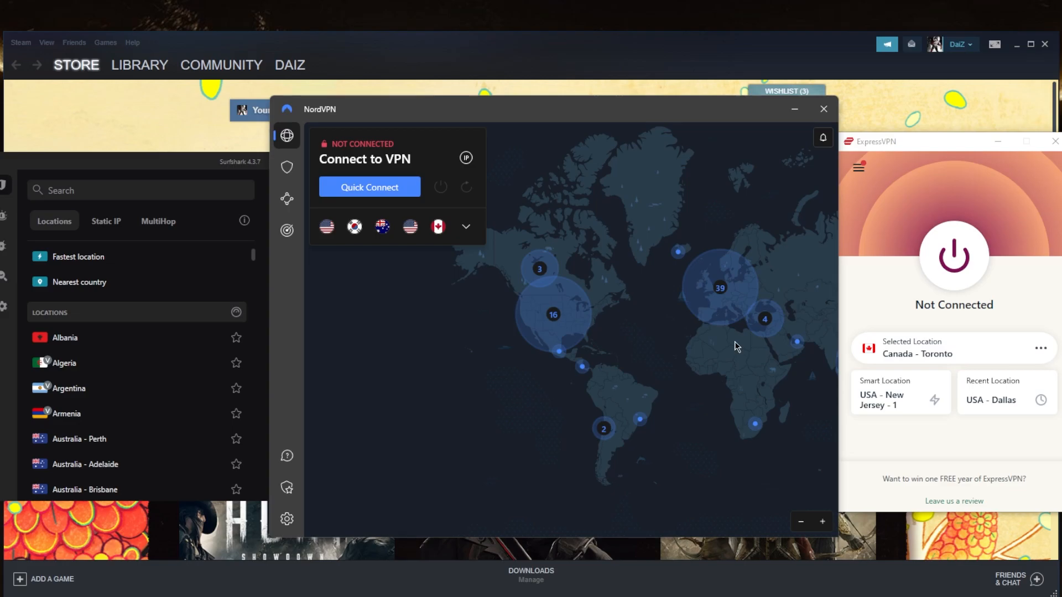
pyautogui.moveTo(715, 384)
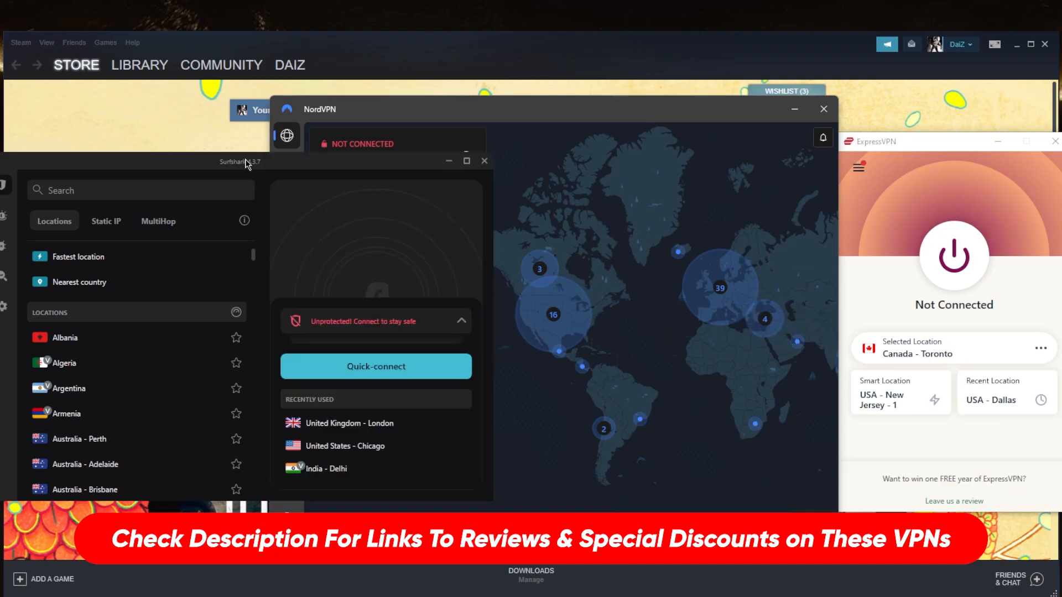
# Browse Surfshark's unprotected client locations and activate the location search field
pyautogui.click(140, 190)
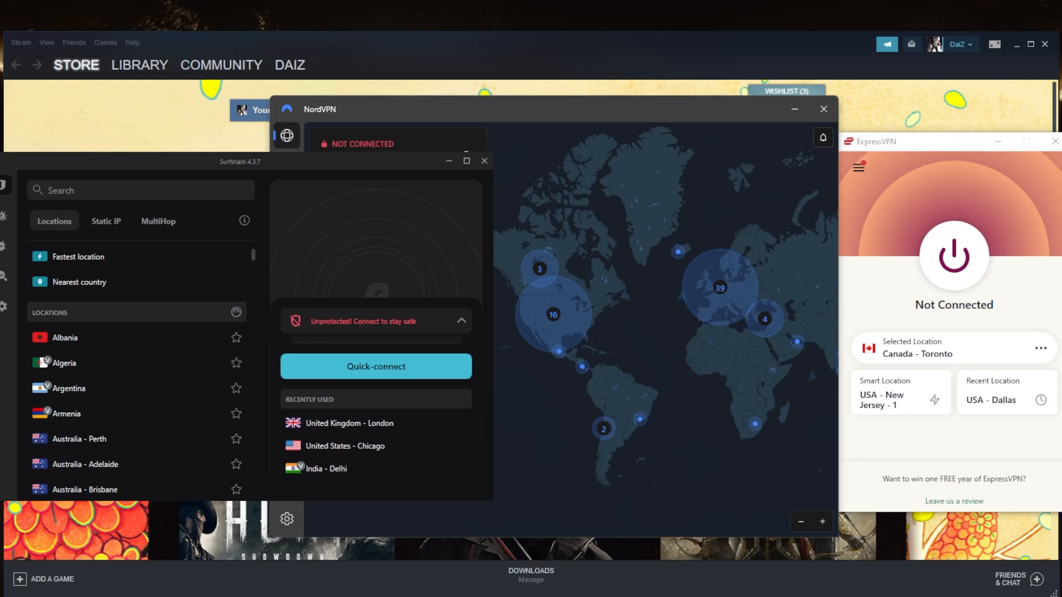
pyautogui.moveTo(636, 236)
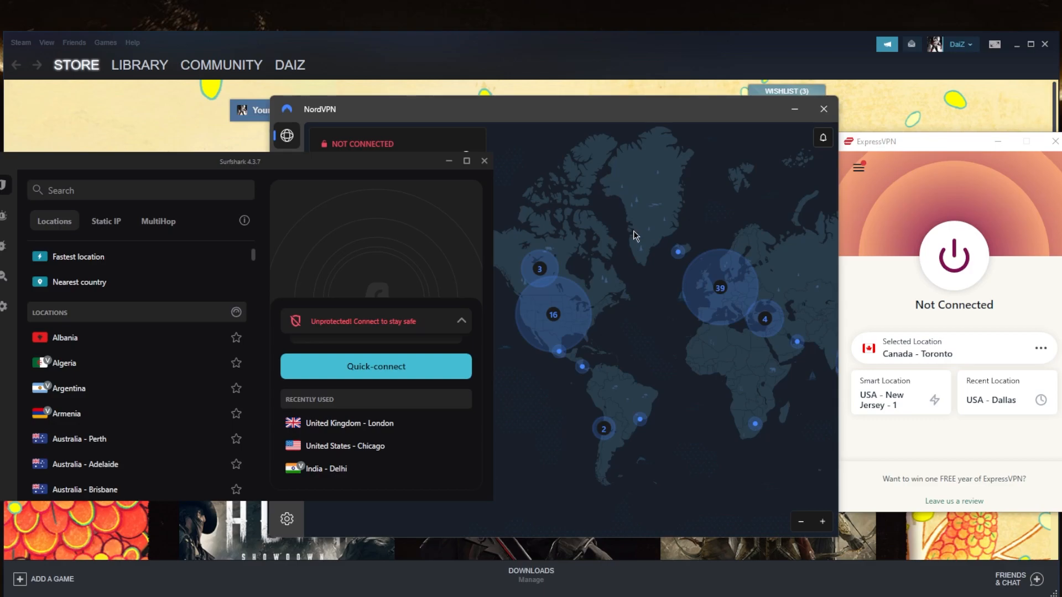
pyautogui.moveTo(564, 99)
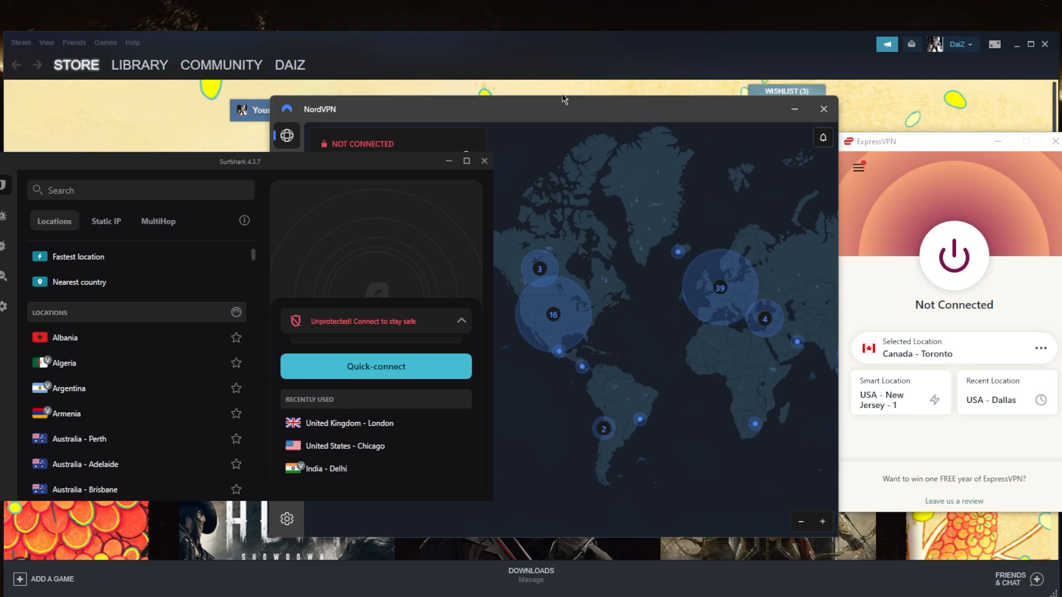
pyautogui.click(140, 190)
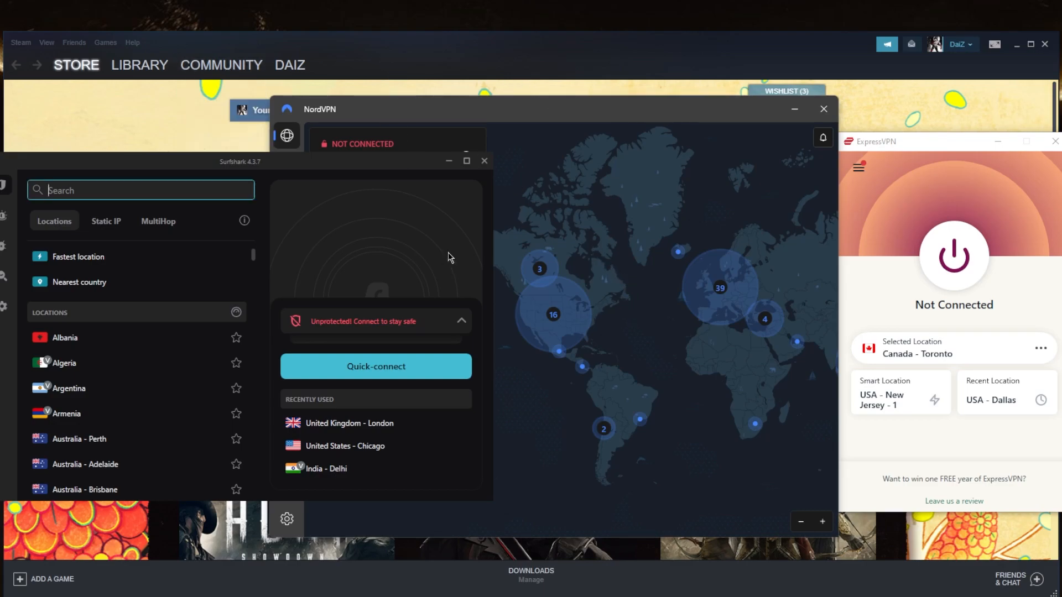
pyautogui.moveTo(555, 459)
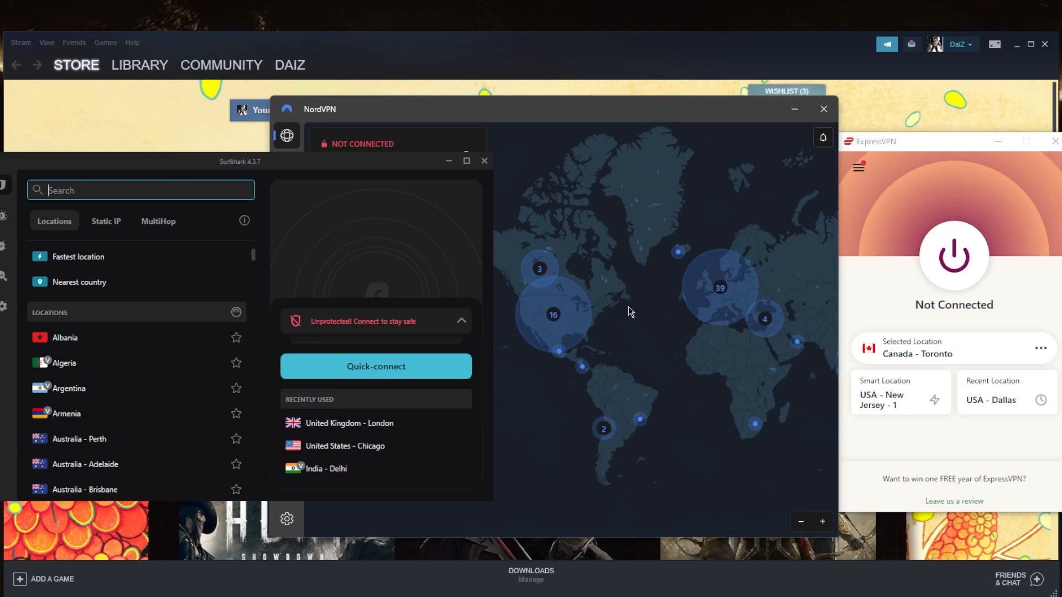
pyautogui.moveTo(688, 340)
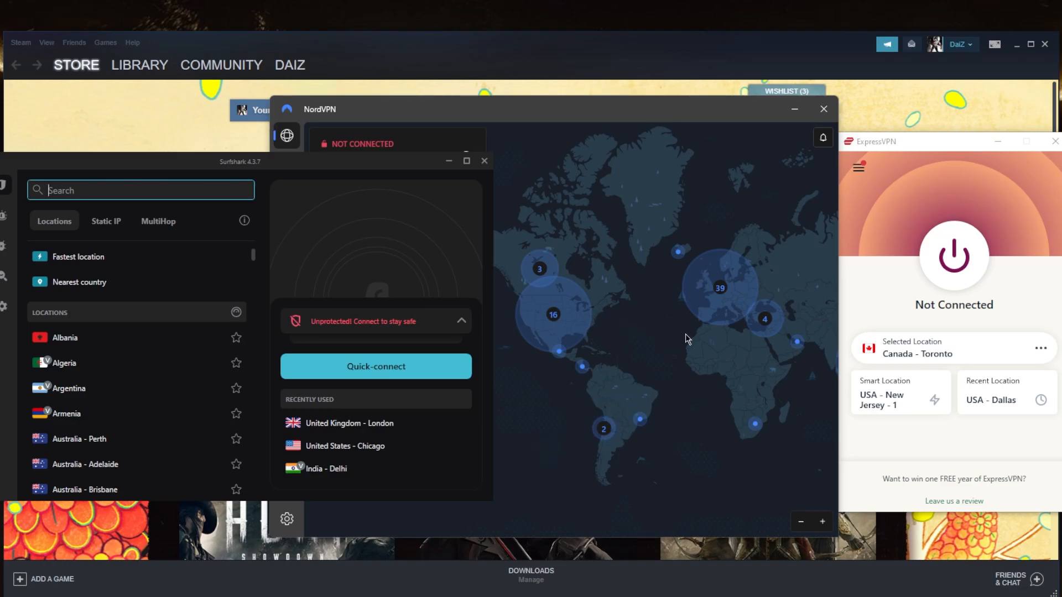
pyautogui.moveTo(624, 360)
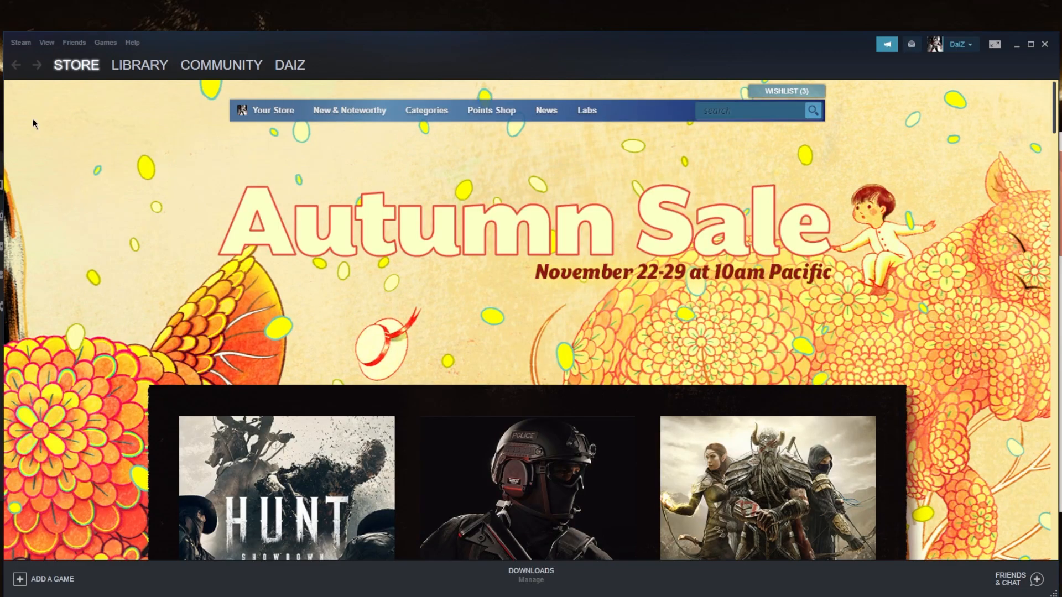
# Open Steam's Downloads settings to verify the France - Paris download region
pyautogui.click(21, 42)
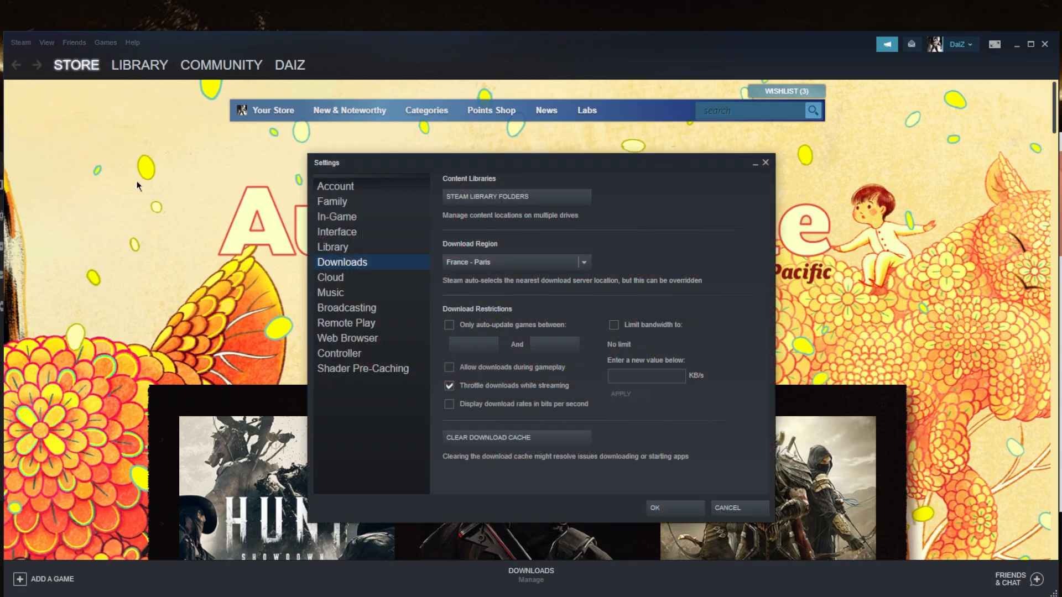
pyautogui.moveTo(483, 275)
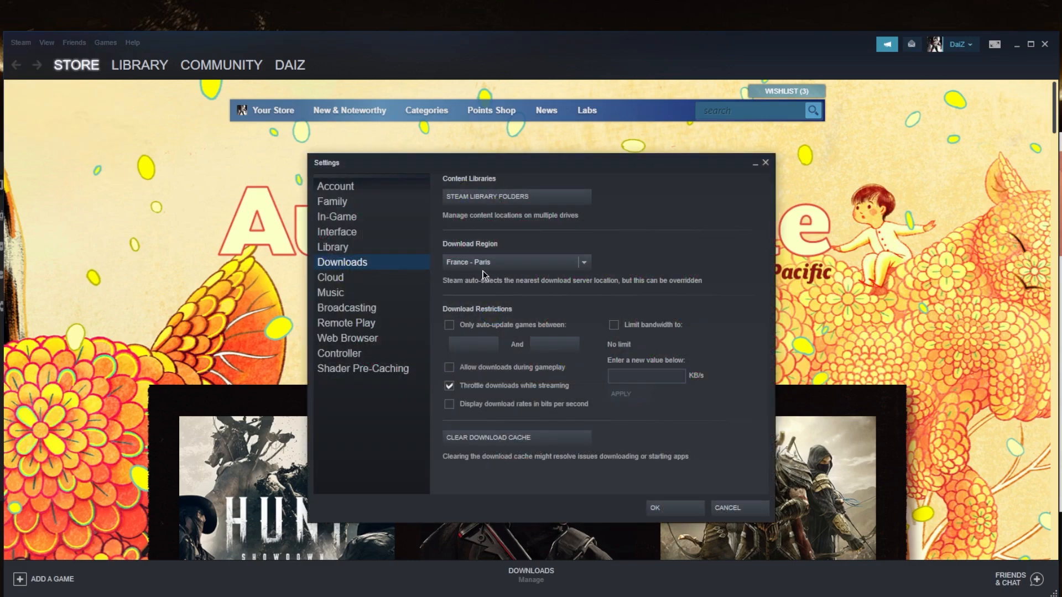
pyautogui.moveTo(534, 273)
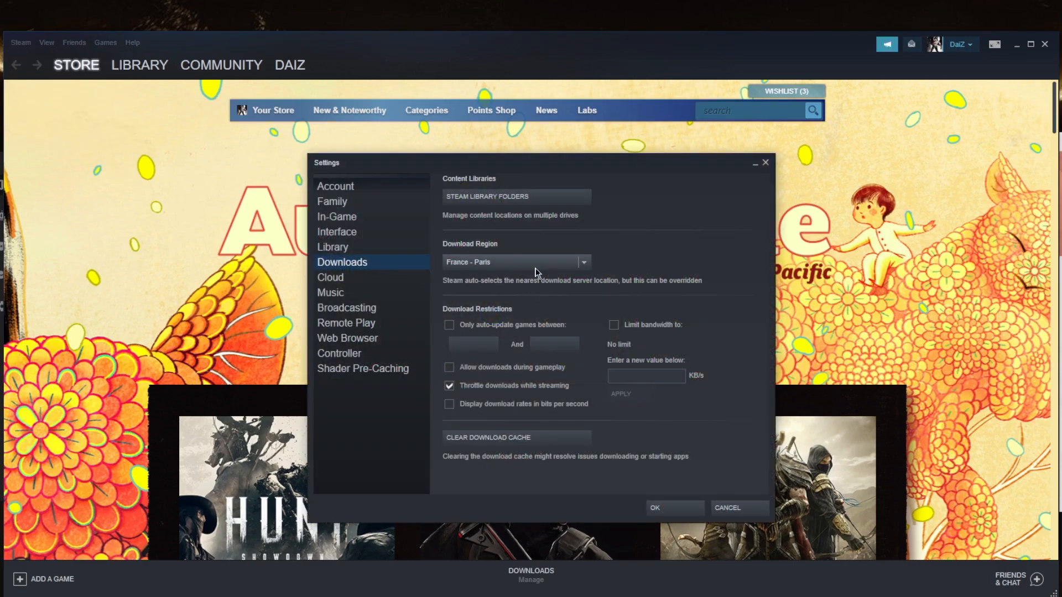
pyautogui.moveTo(734, 215)
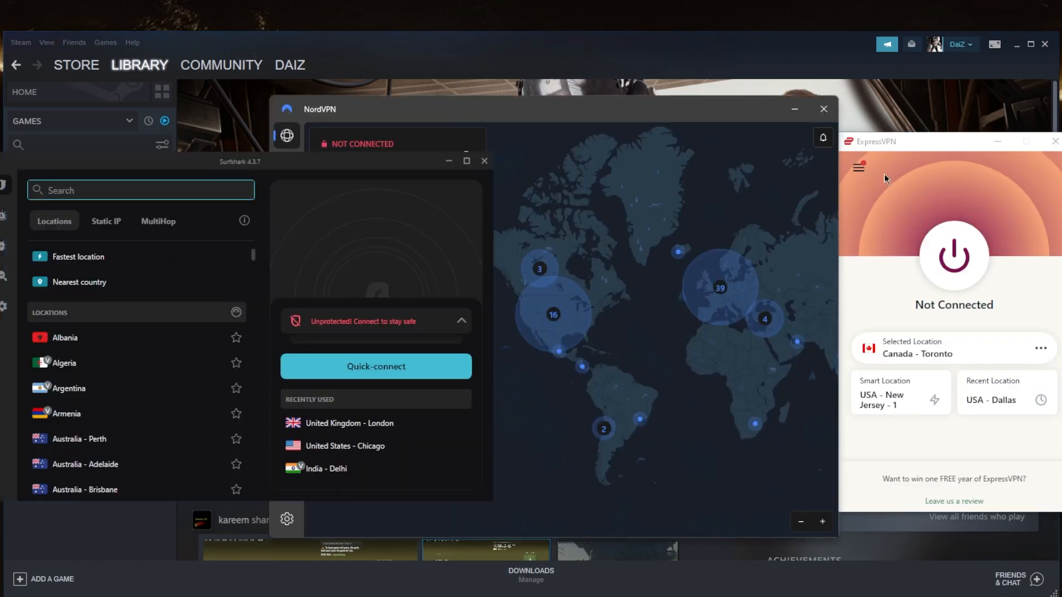
pyautogui.moveTo(758, 163)
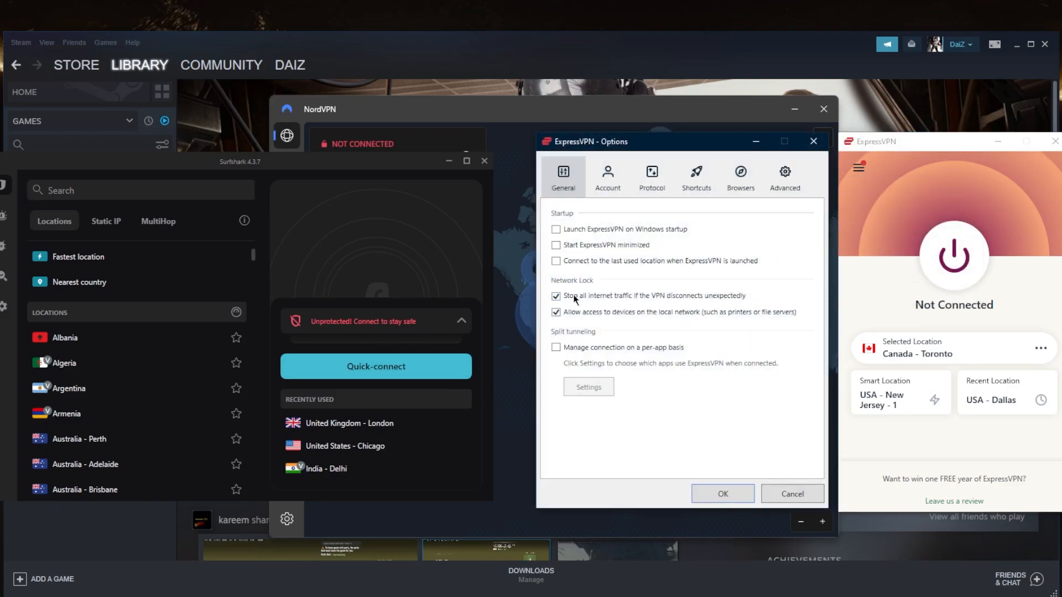
# Uncheck ExpressVPN's 'Stop all internet traffic if the VPN disconnects unexpectedly' and close Options
pyautogui.click(556, 295)
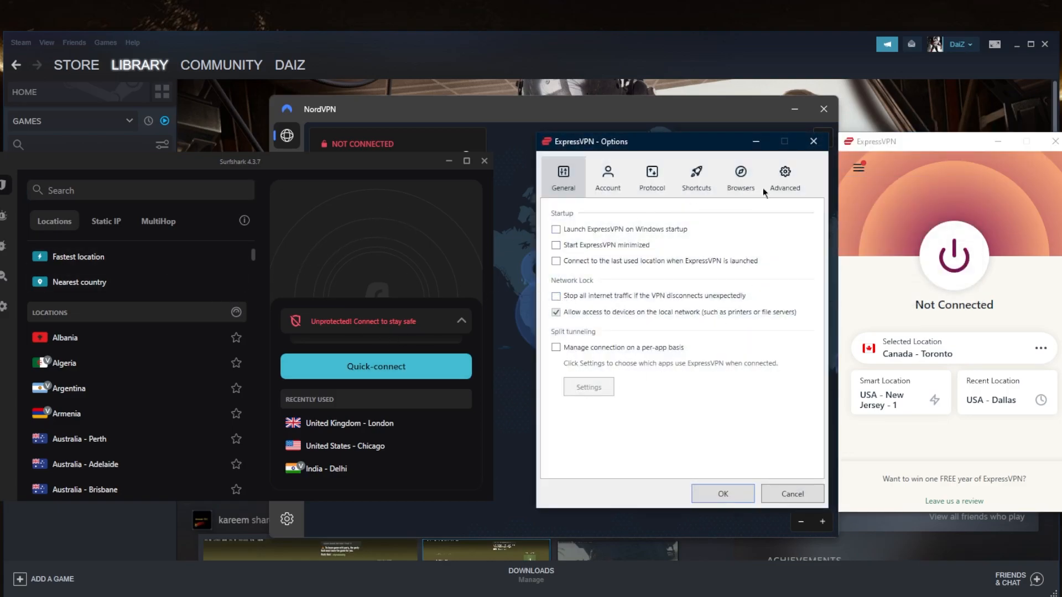
pyautogui.click(791, 493)
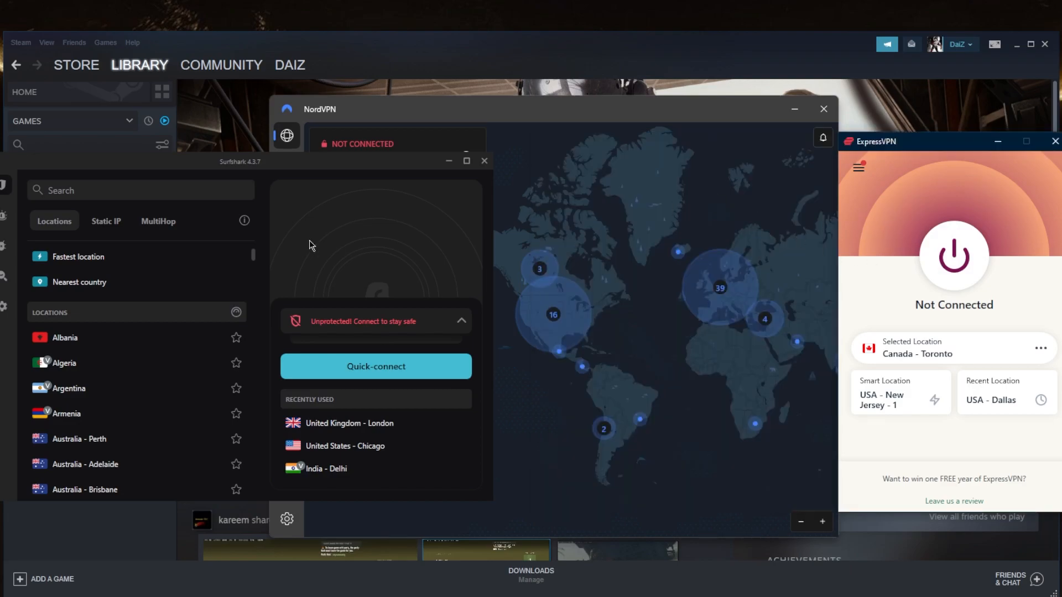
pyautogui.moveTo(881, 252)
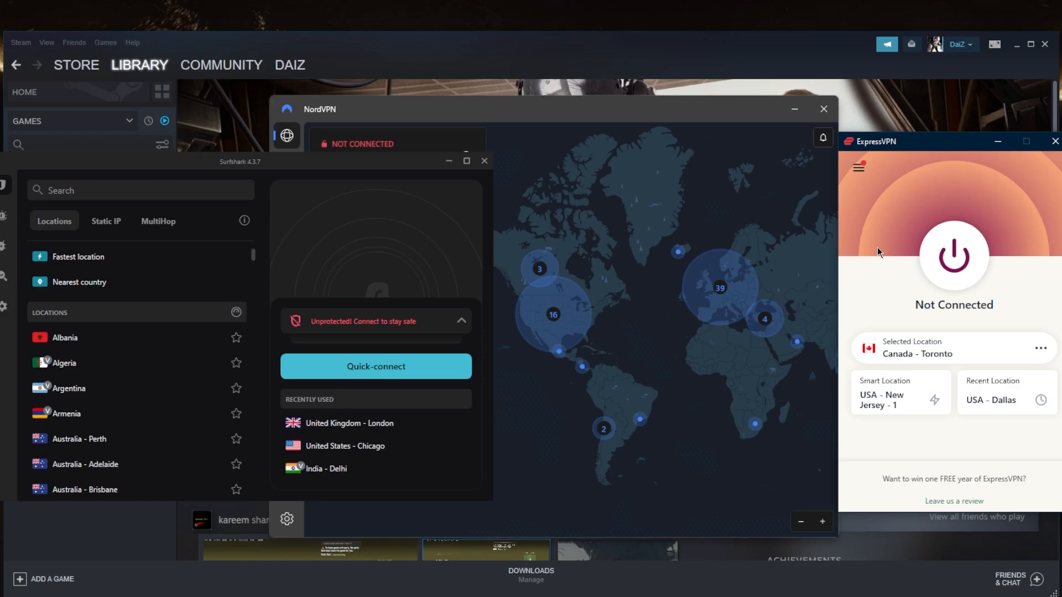
pyautogui.moveTo(631, 126)
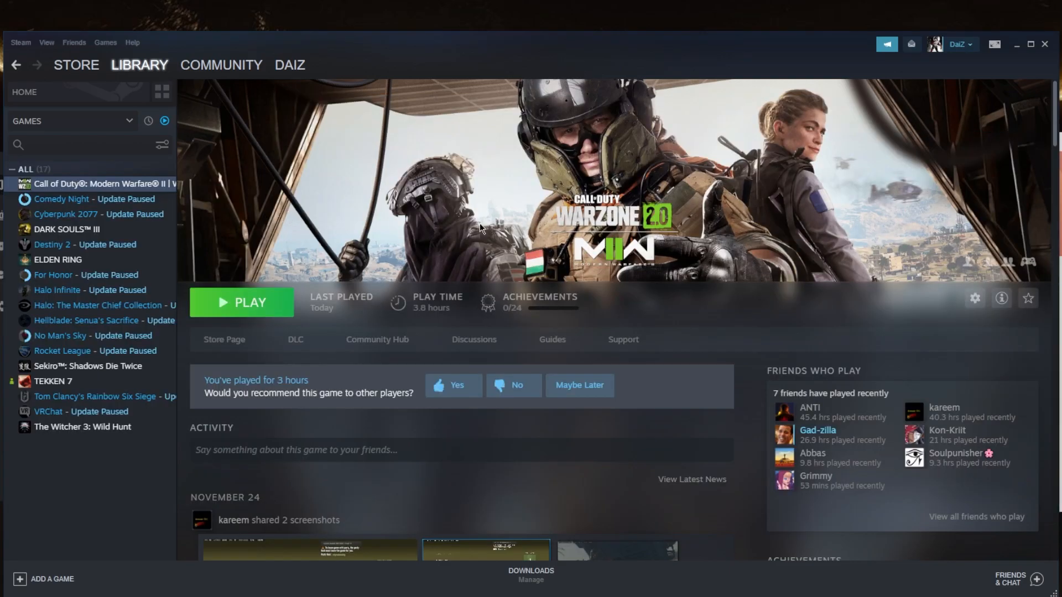
pyautogui.moveTo(626, 206)
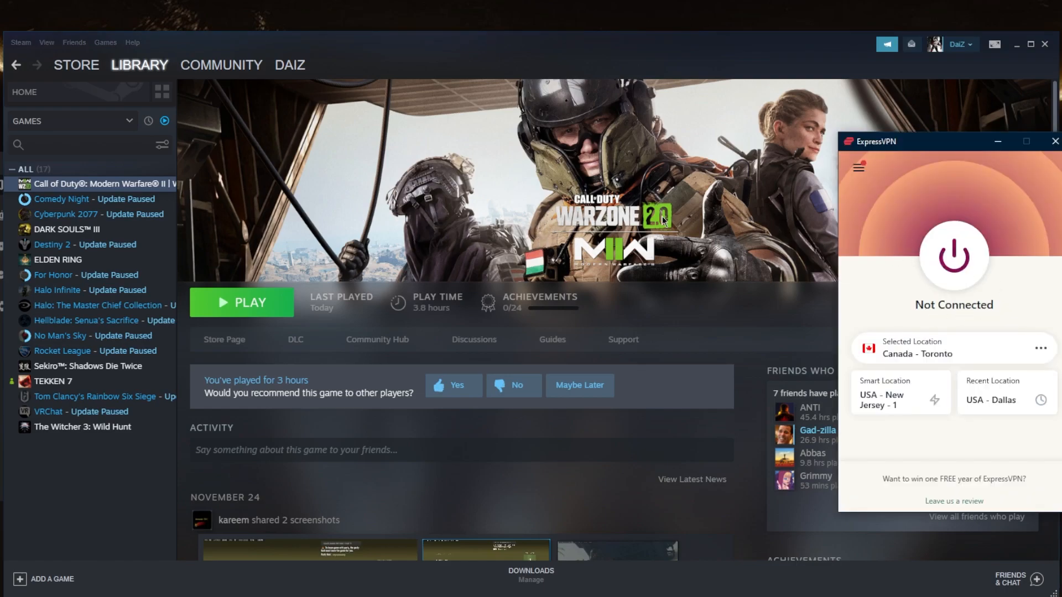
pyautogui.moveTo(718, 349)
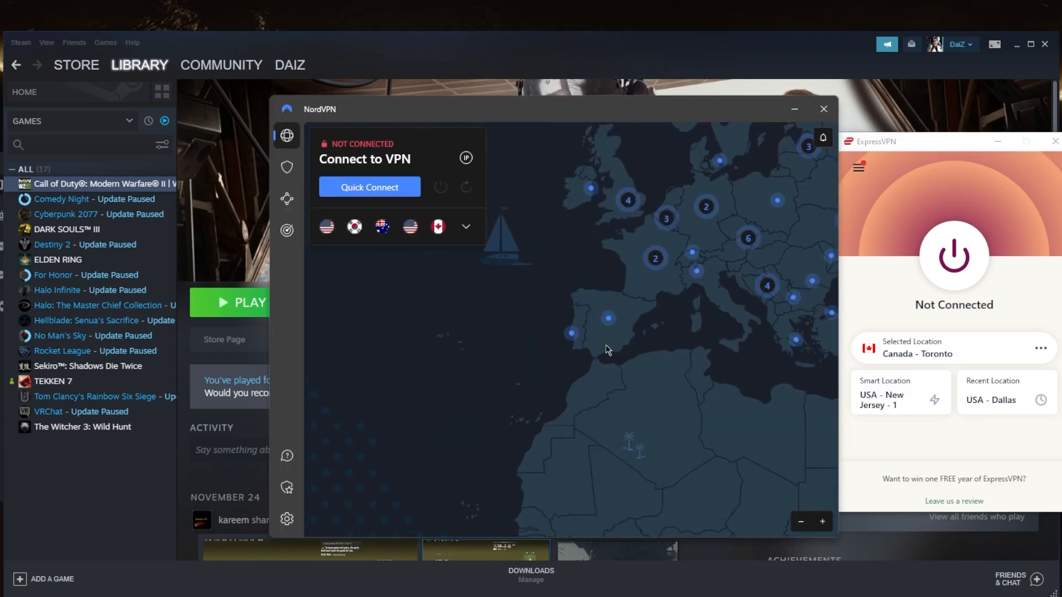
pyautogui.moveTo(654, 260)
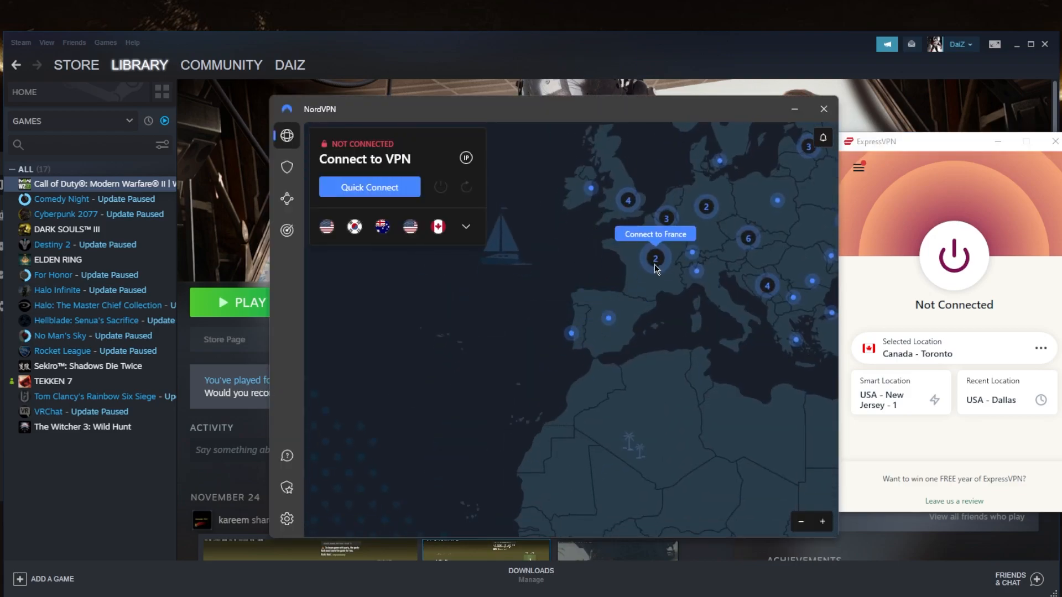
pyautogui.moveTo(655, 263)
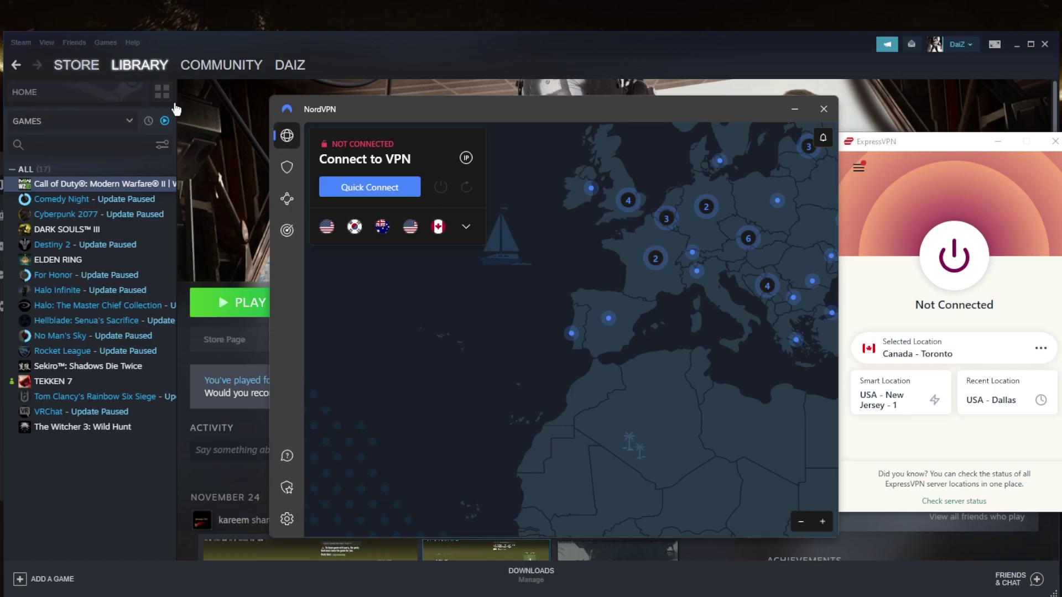
pyautogui.moveTo(635, 266)
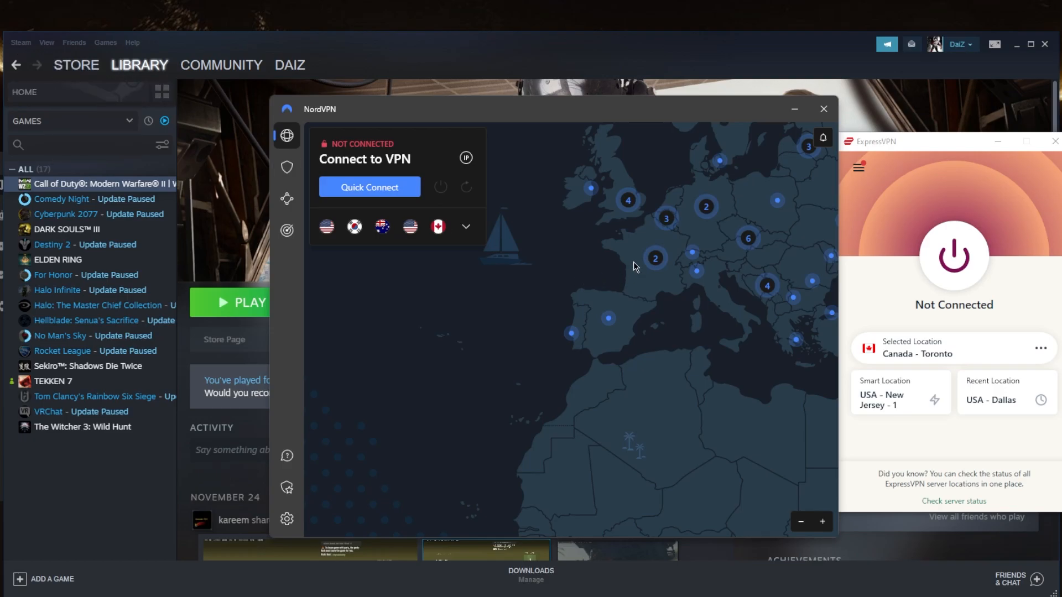
pyautogui.moveTo(655, 259)
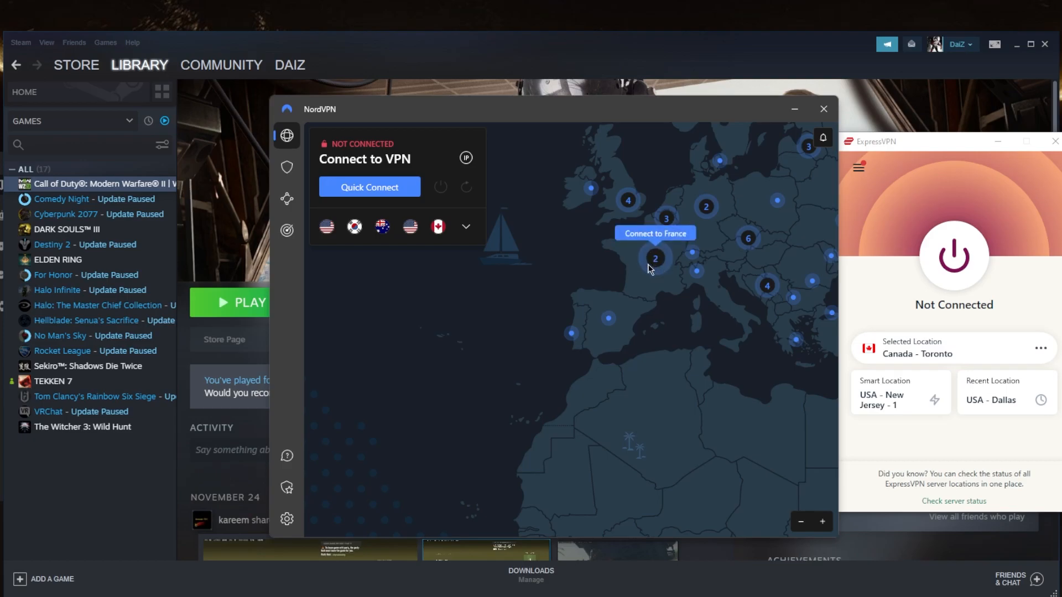
pyautogui.moveTo(623, 256)
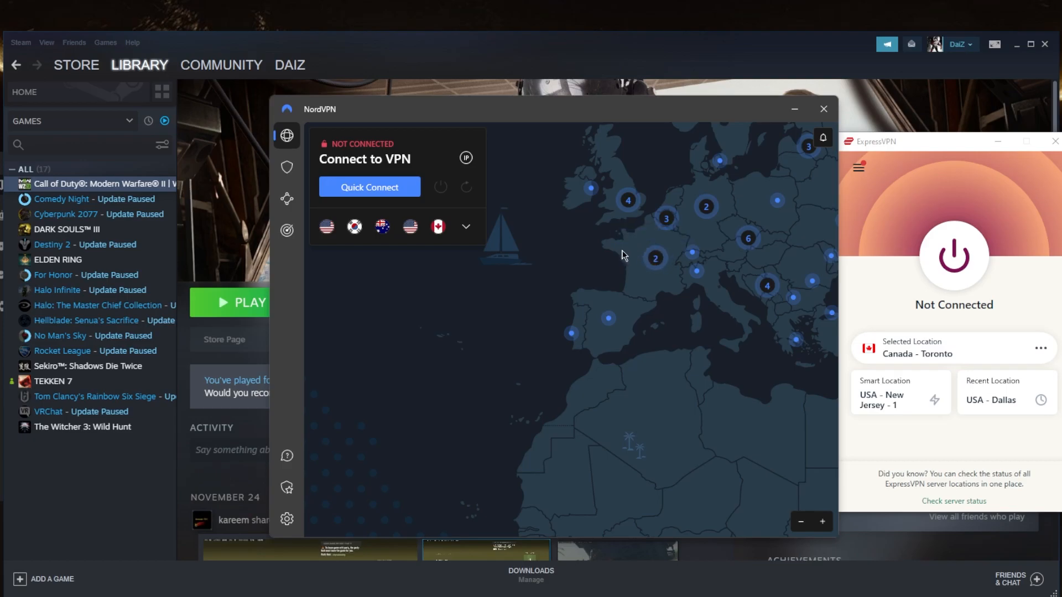
pyautogui.moveTo(654, 258)
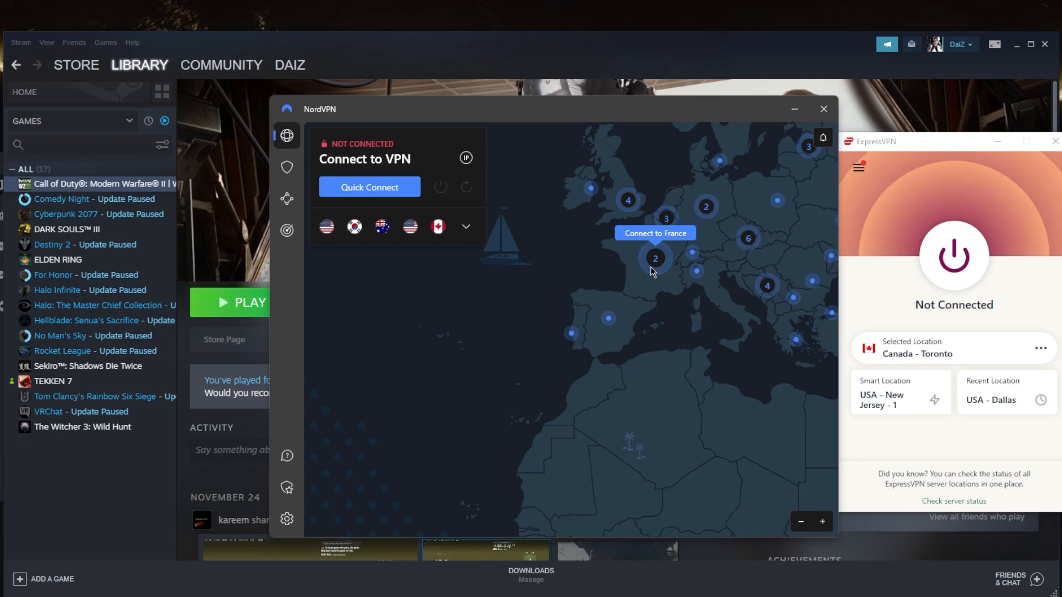
pyautogui.moveTo(650, 312)
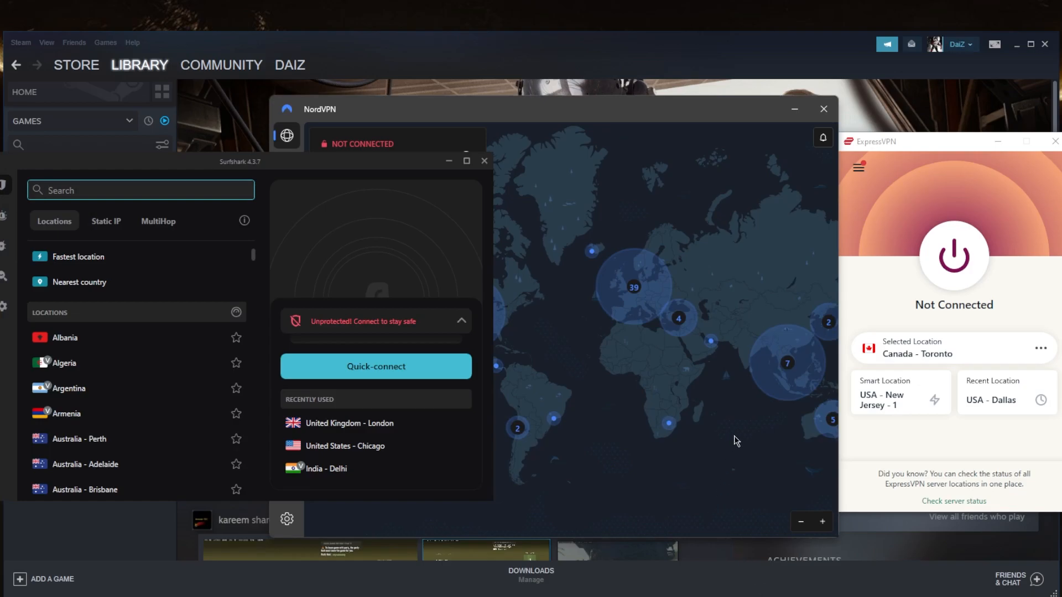
pyautogui.moveTo(883, 297)
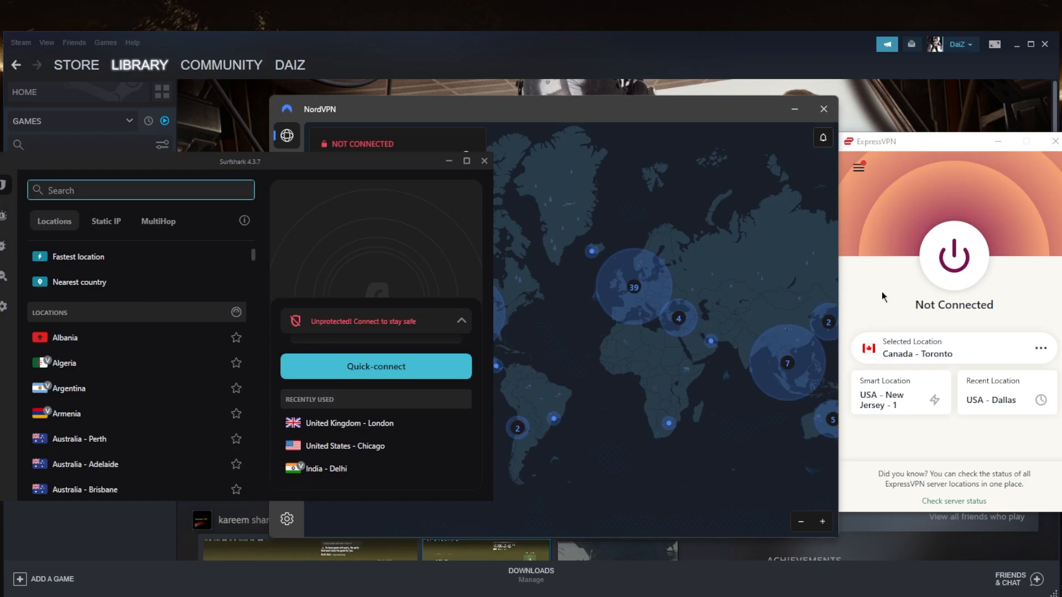
pyautogui.moveTo(599, 288)
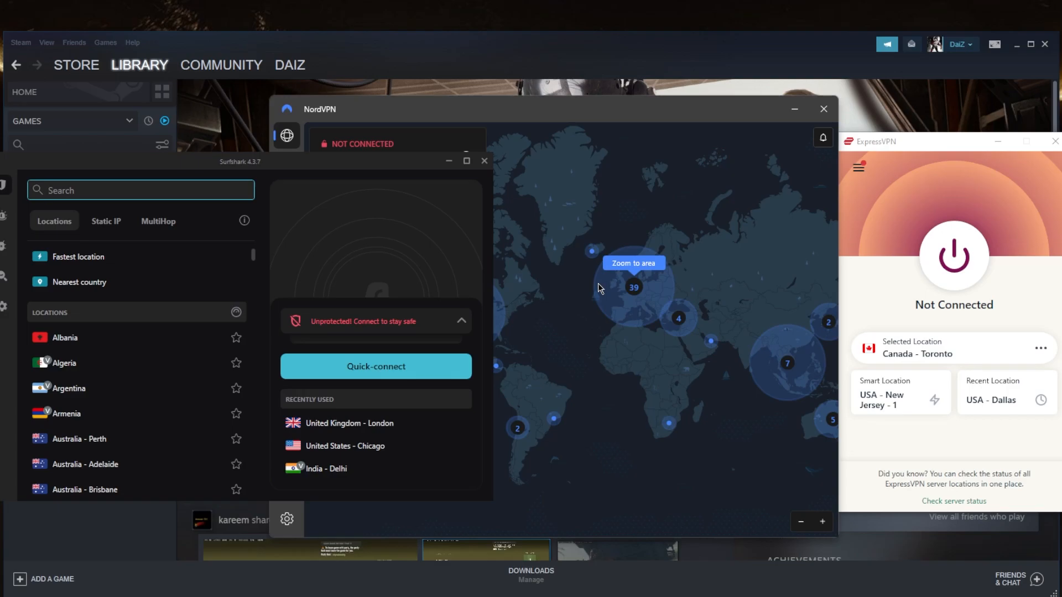
pyautogui.moveTo(584, 370)
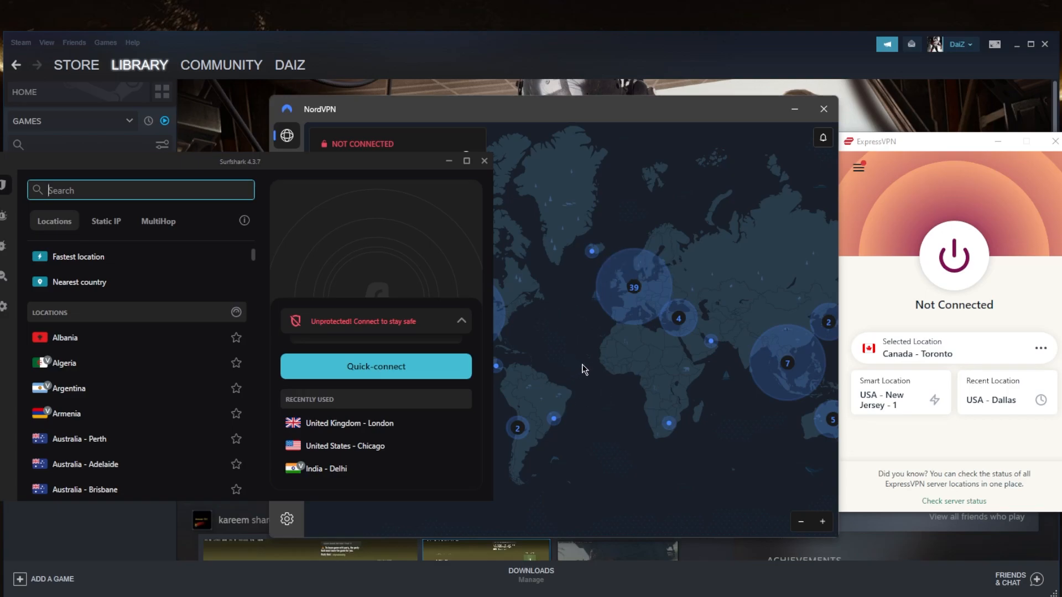